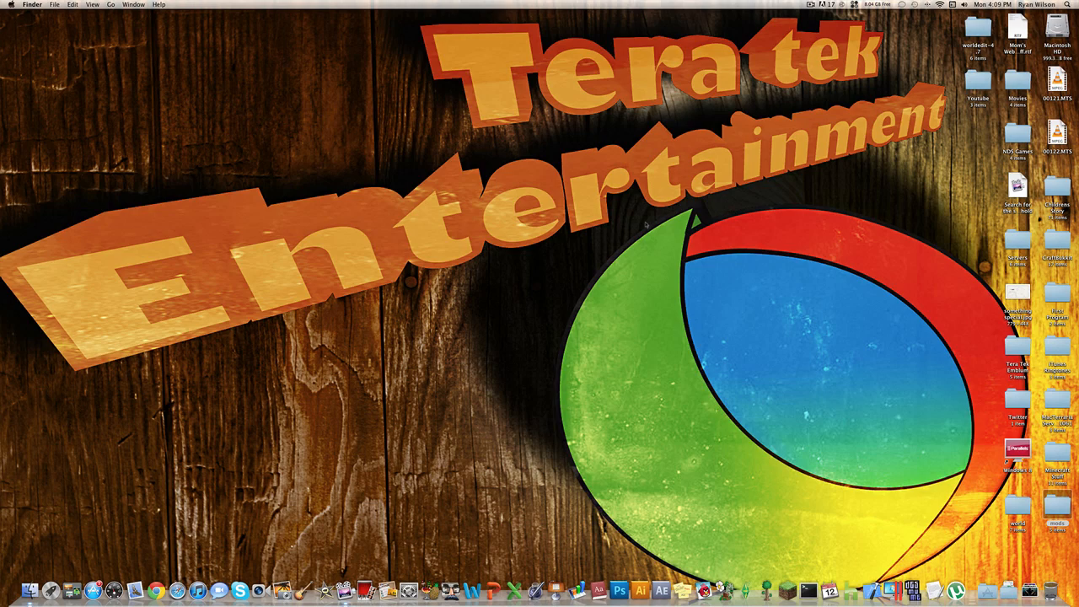
mouse_move(809, 442)
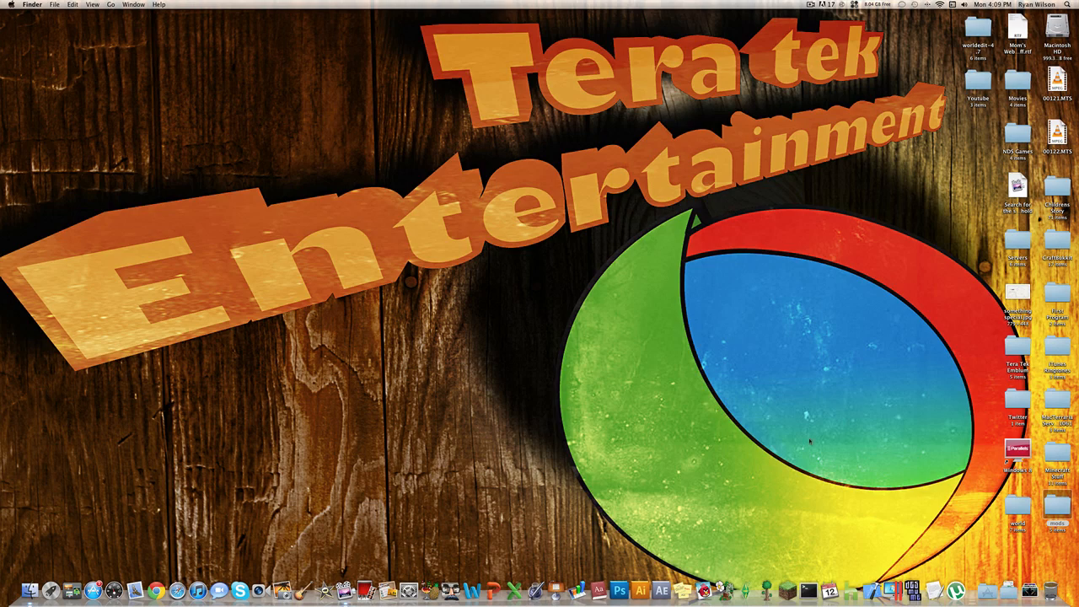
mouse_move(892, 465)
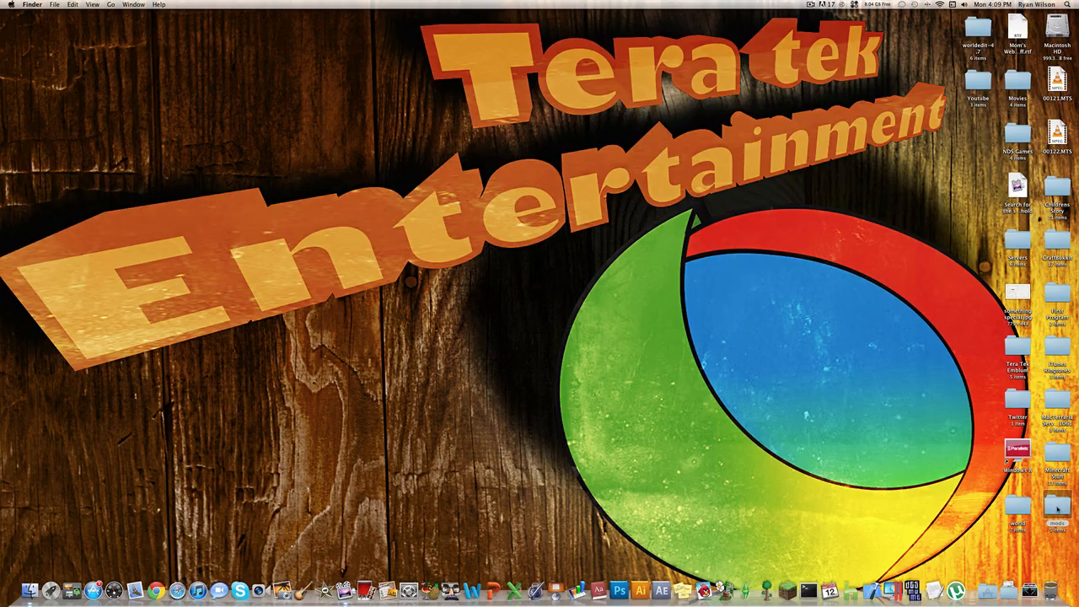
Open the mods folder and select the SinglePlayerCommands jar file.
double_click(1055, 514)
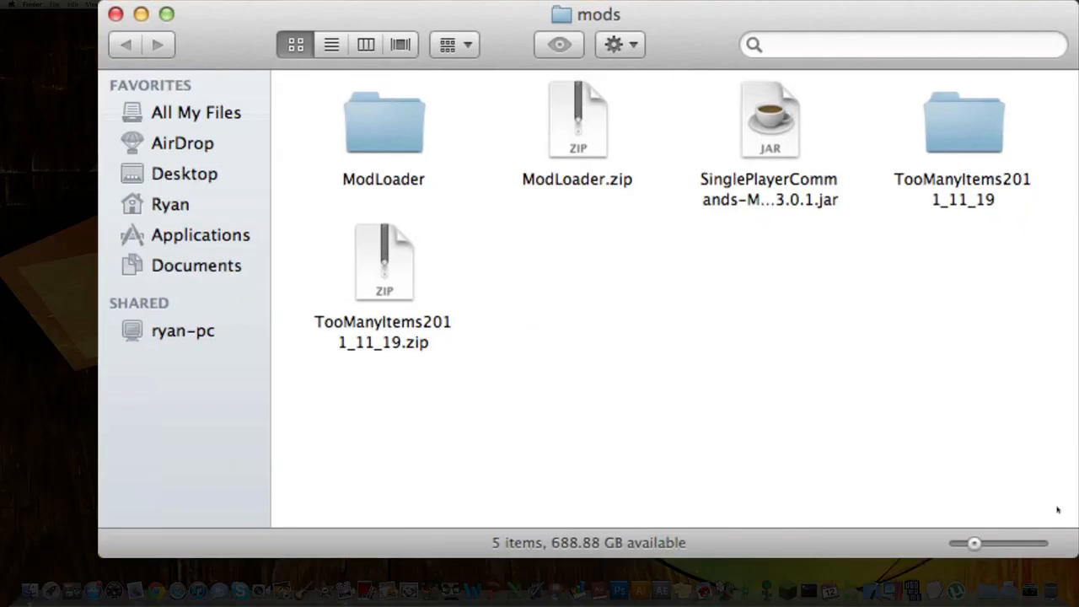
mouse_move(759, 121)
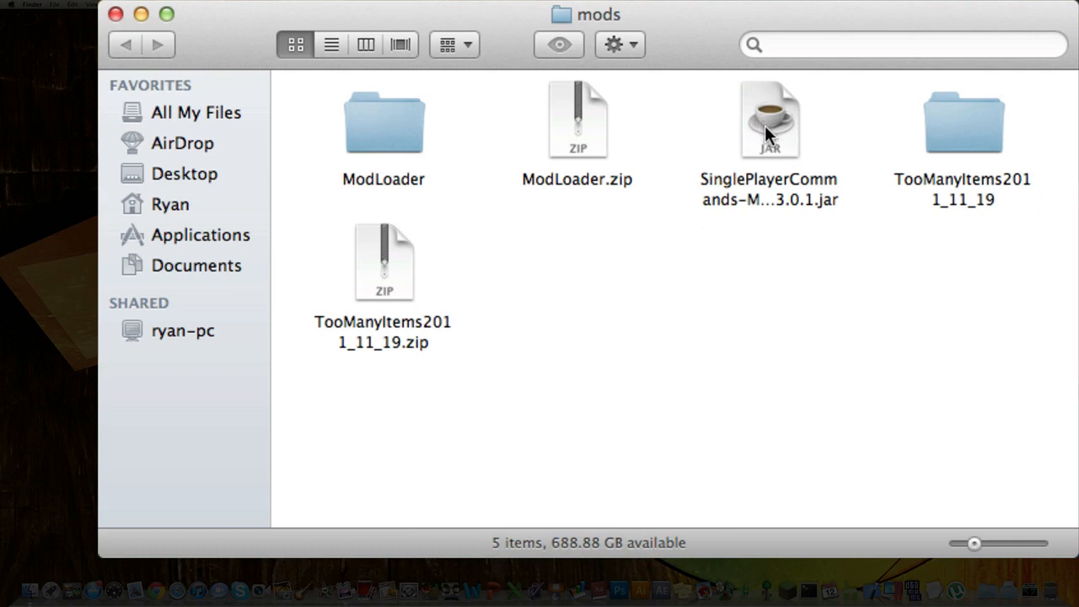
mouse_move(767, 20)
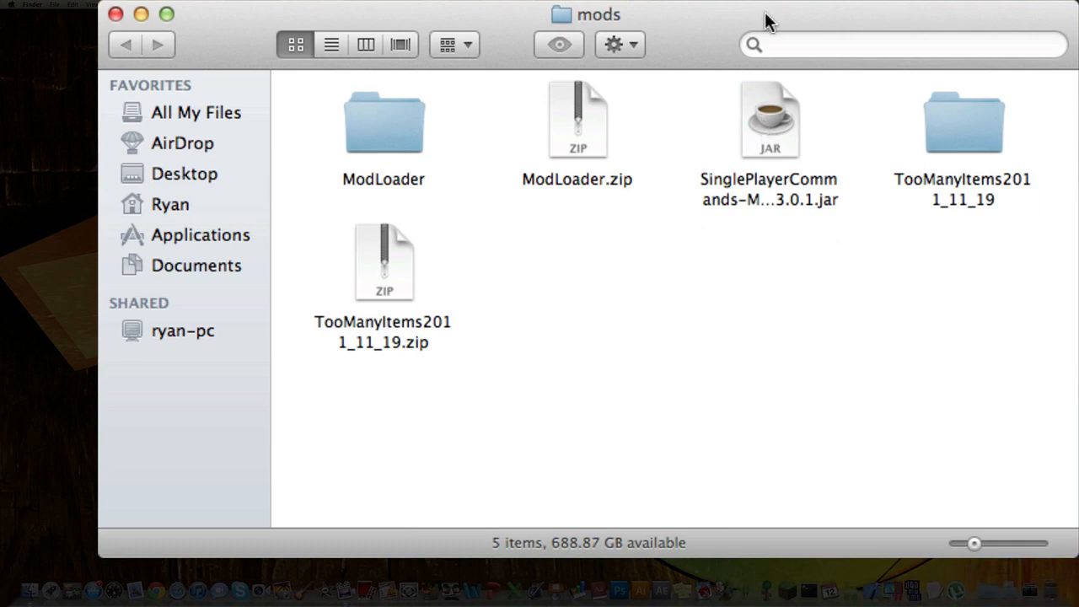
left_click(768, 121)
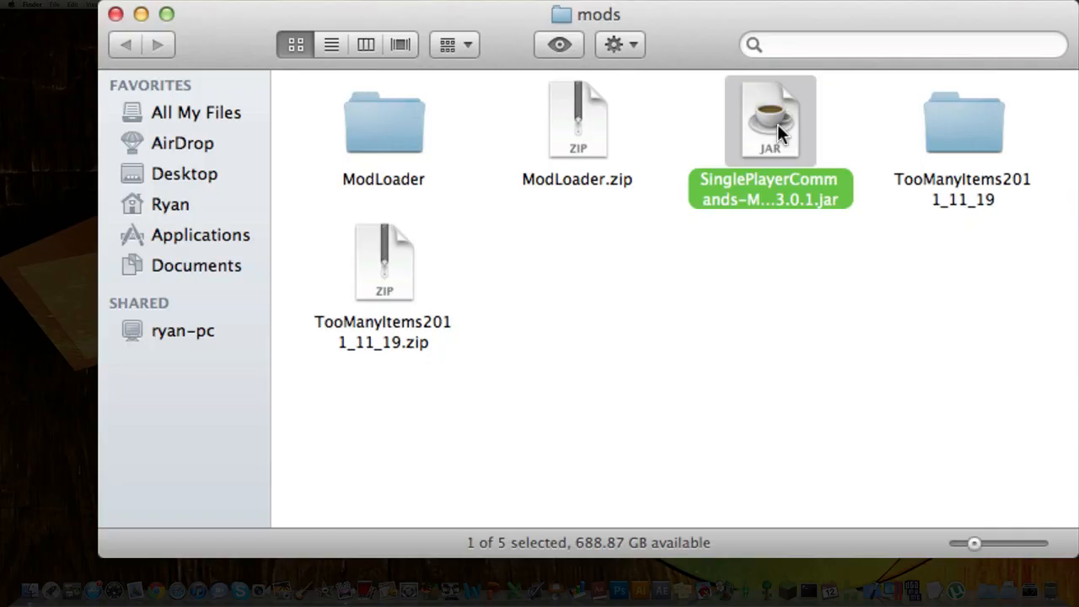
Launch the Single Player Commands 3.0.1 installer from its jar file.
double_click(769, 121)
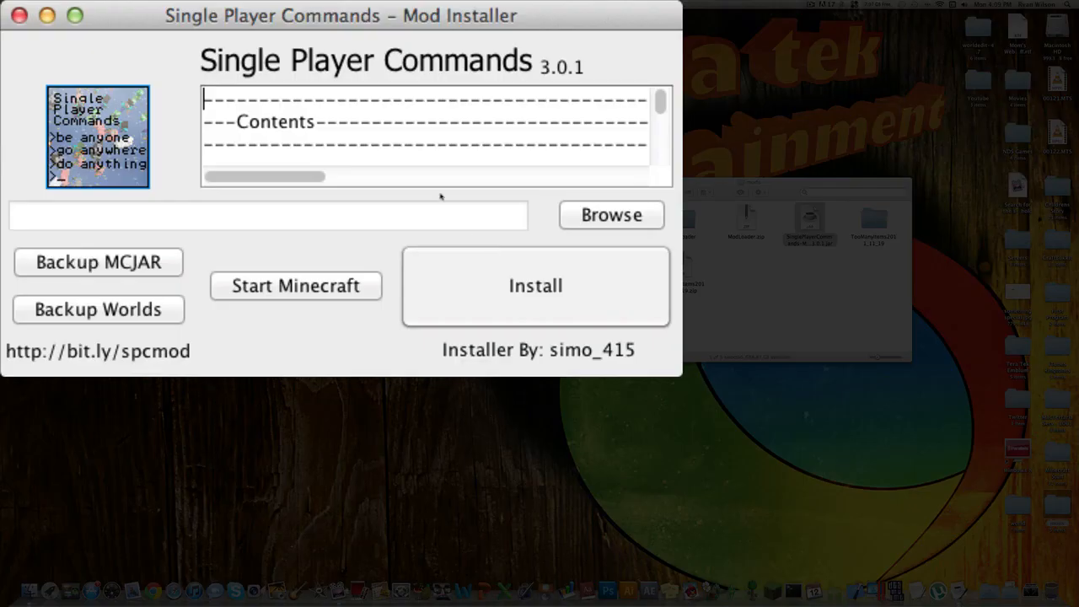
mouse_move(183, 210)
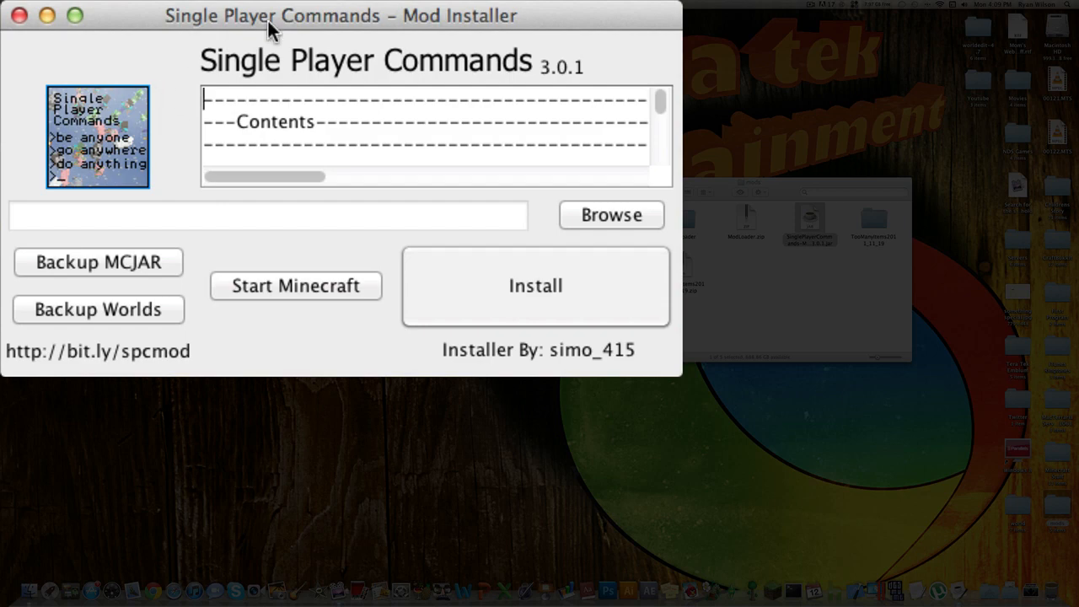
mouse_move(614, 227)
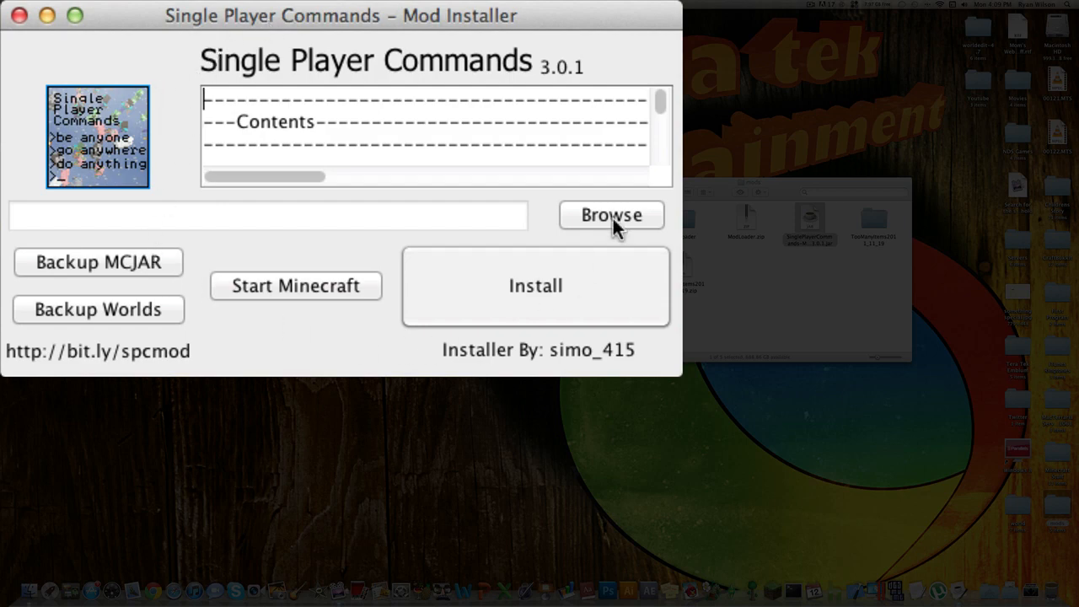
Browse to Library › Application Support and select the minecraft folder as install location.
left_click(610, 216)
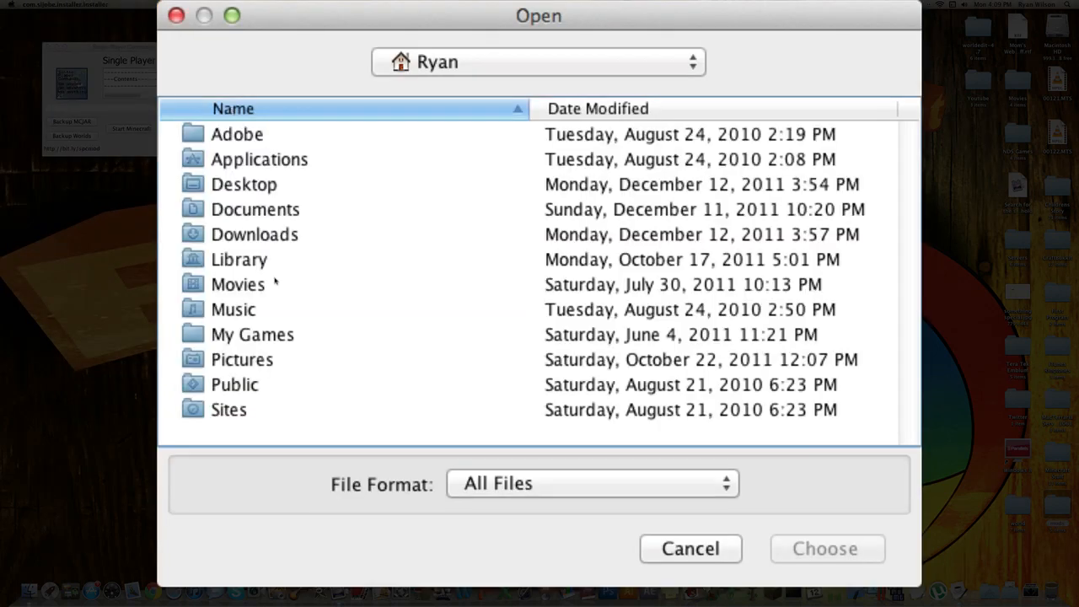
mouse_move(256, 270)
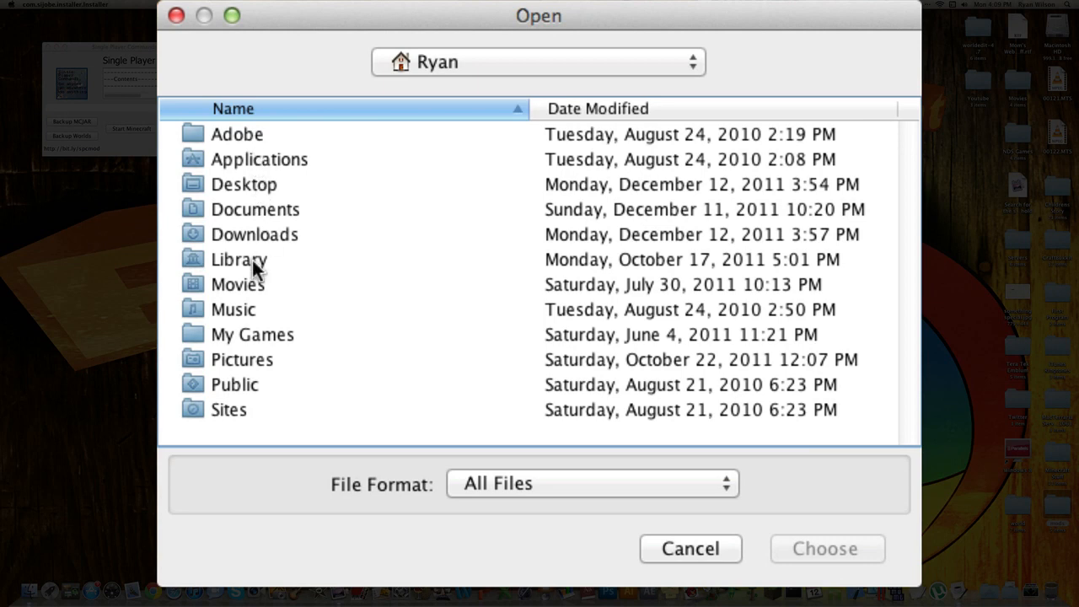
left_click(239, 260)
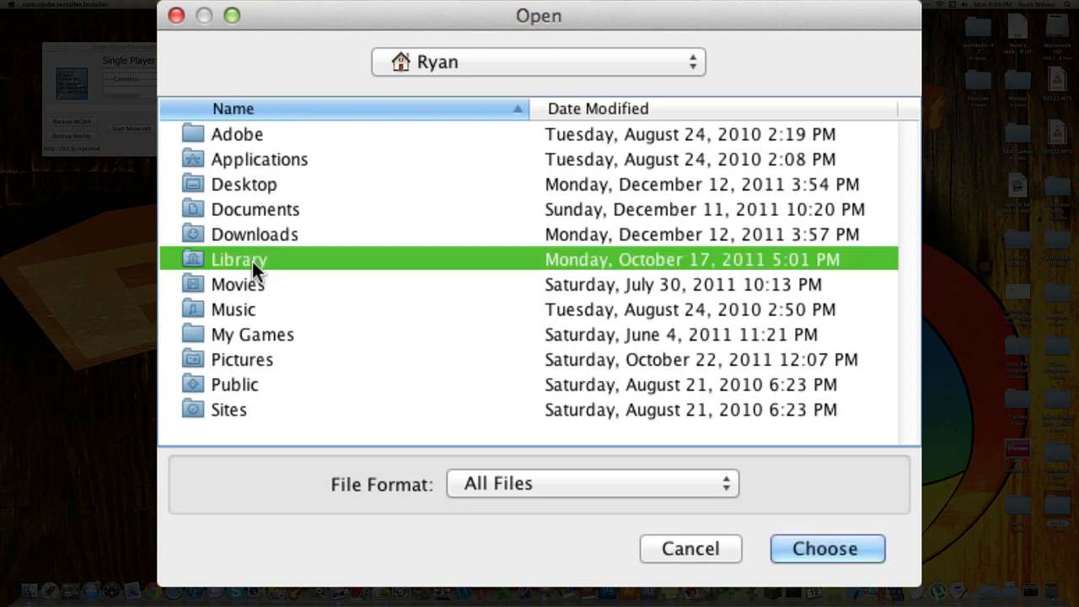
double_click(239, 260)
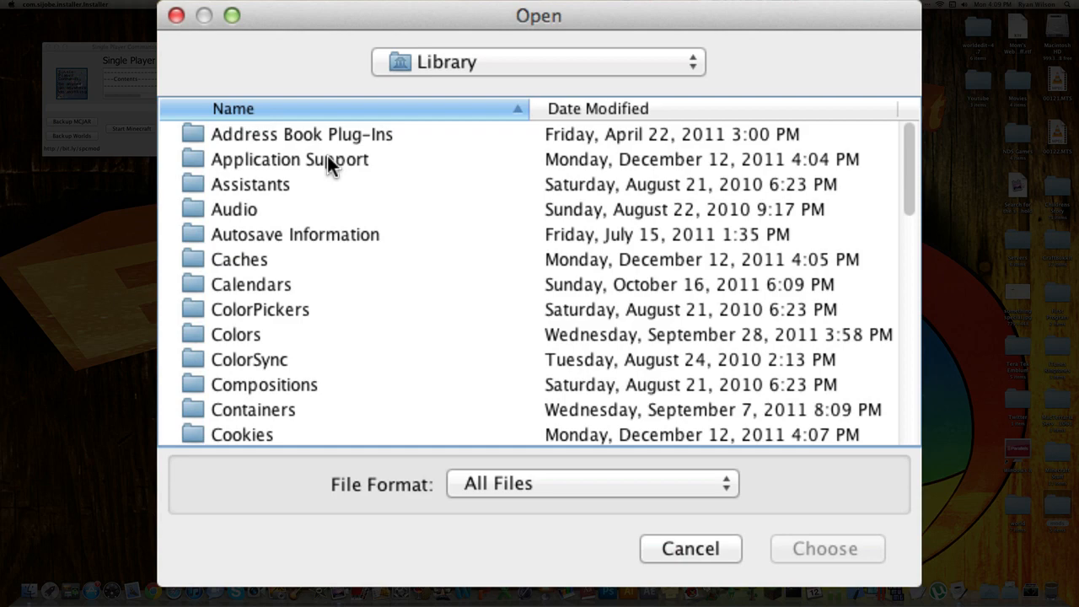
double_click(290, 158)
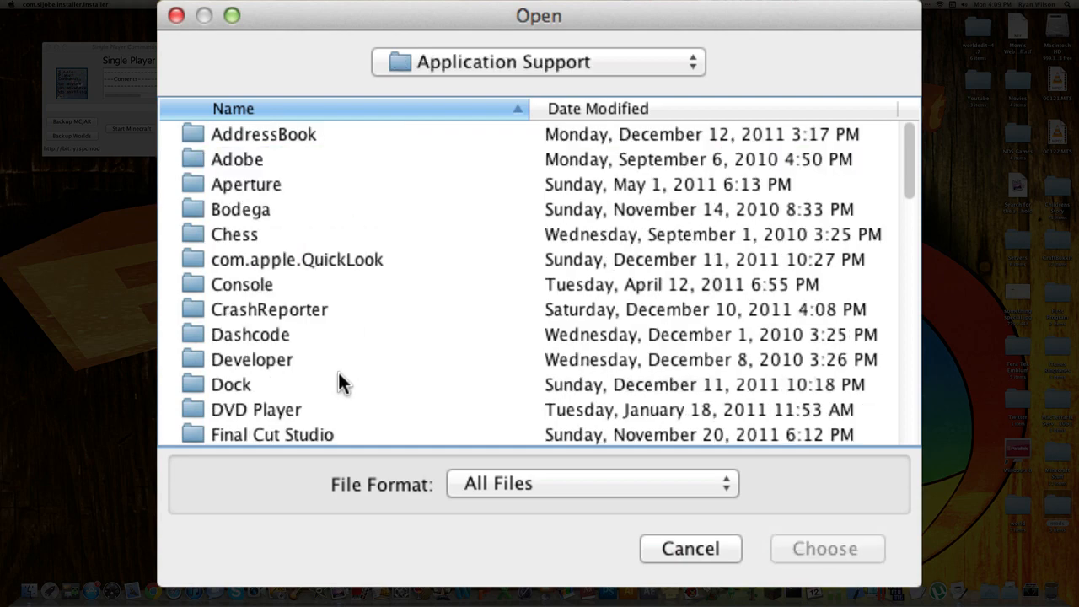
scroll("down", 3)
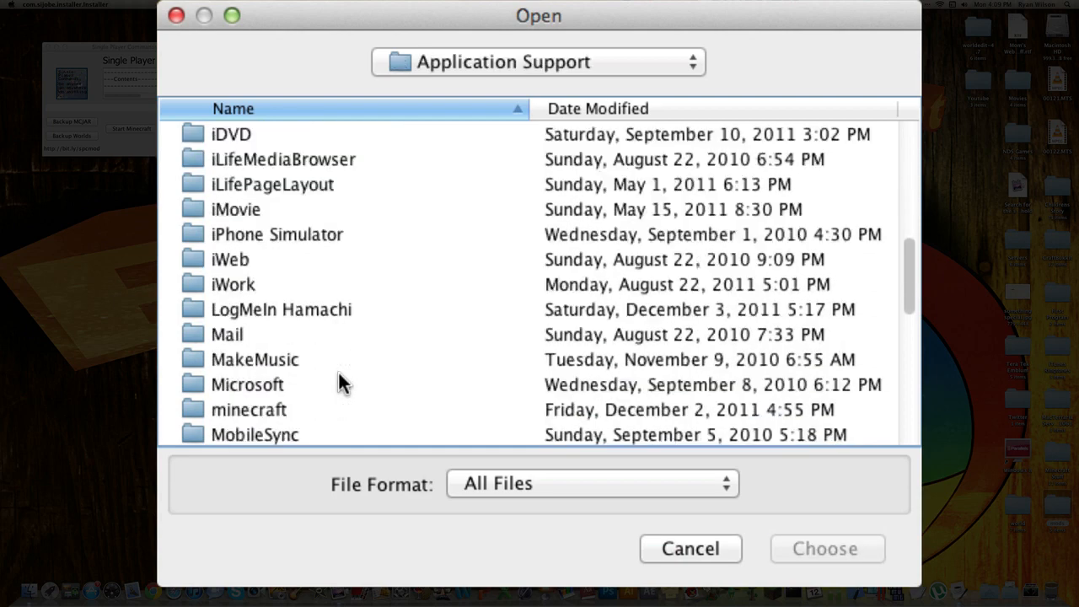
scroll("down", 3)
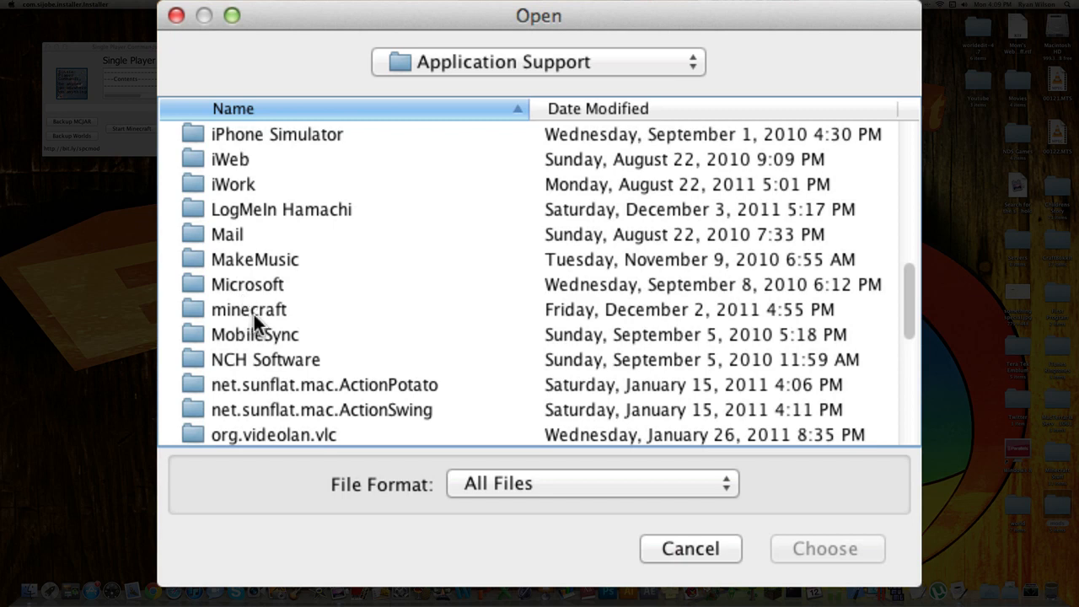
left_click(250, 311)
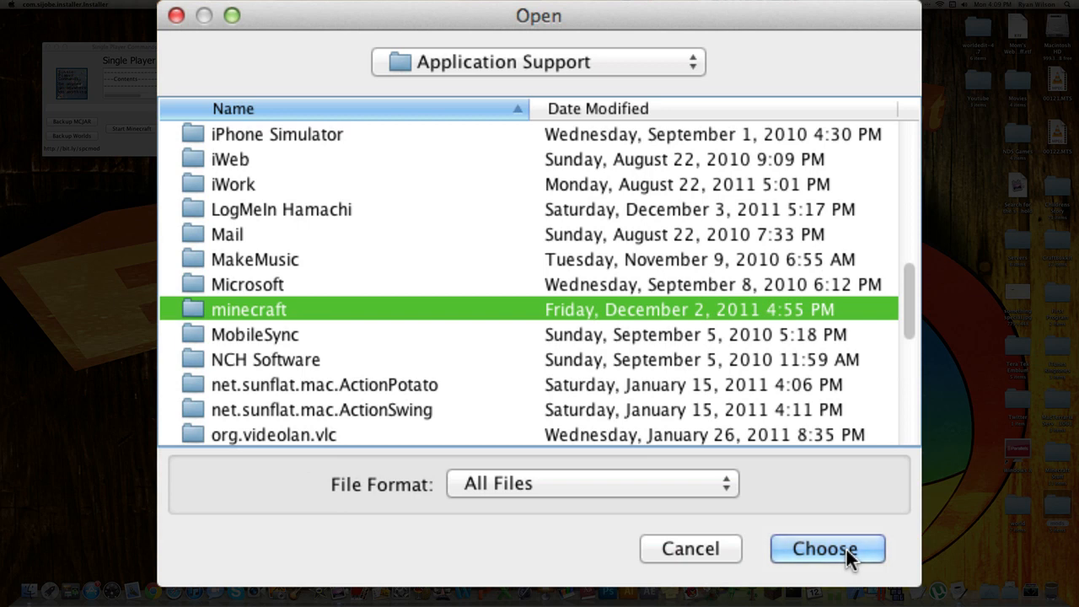
Confirm the minecraft folder, run the install and dismiss the 'Installation was successful' message.
left_click(826, 547)
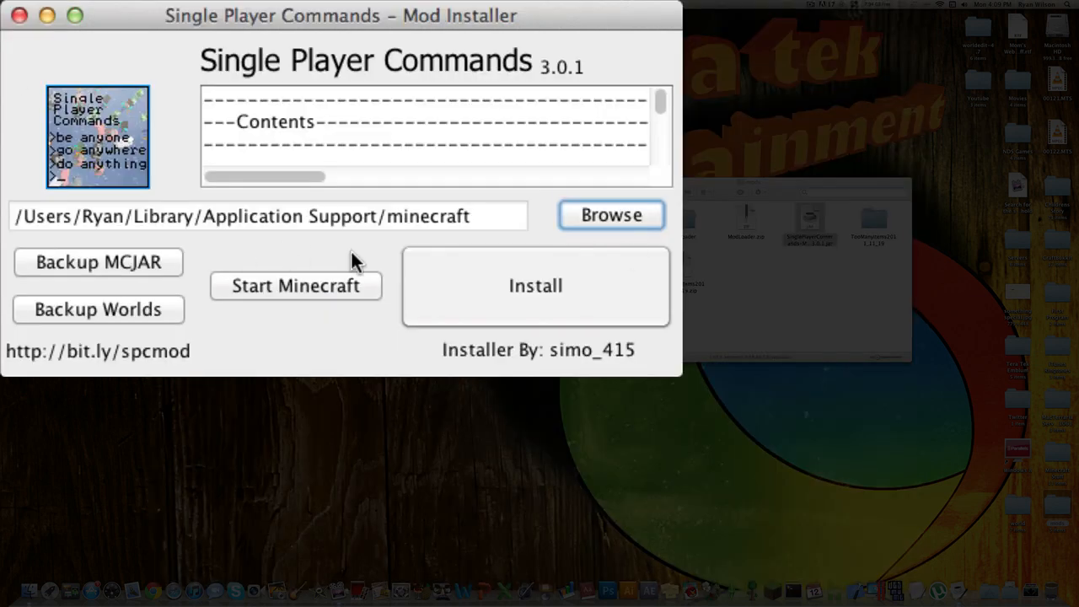
mouse_move(576, 290)
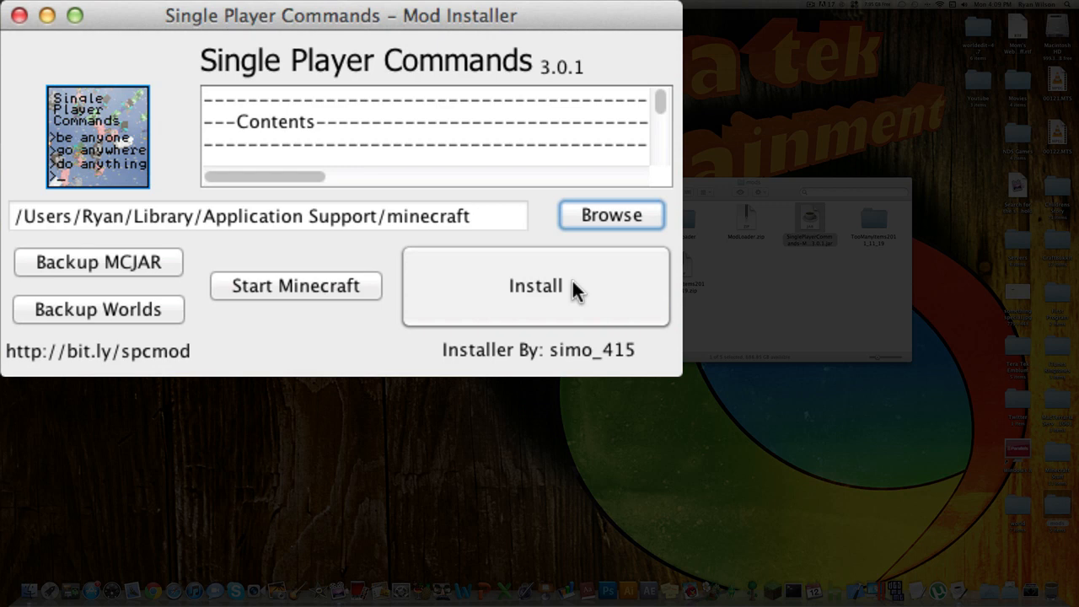
left_click(536, 285)
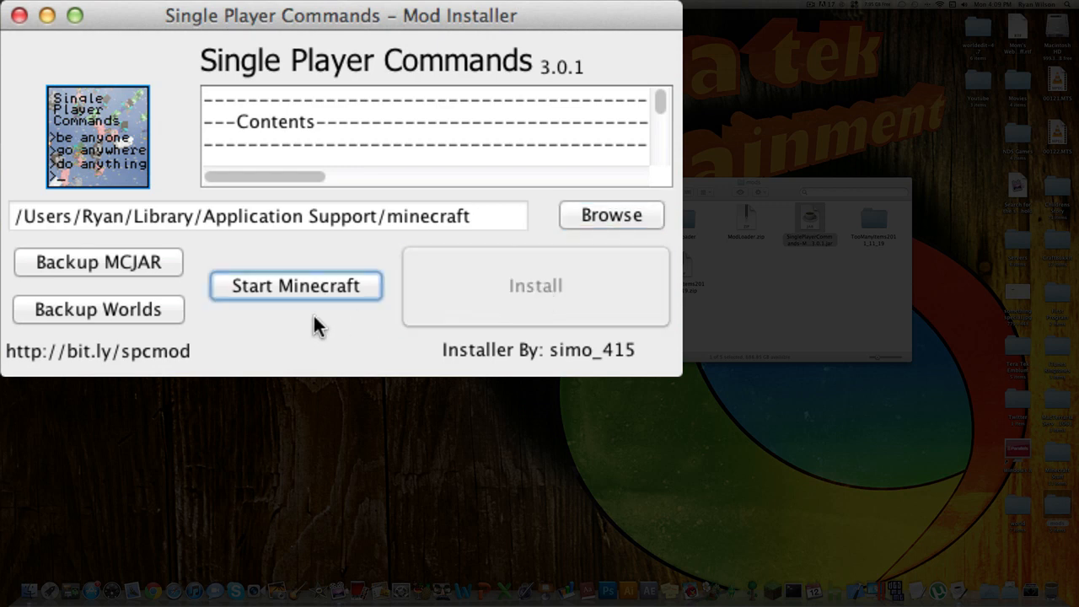
left_click(535, 285)
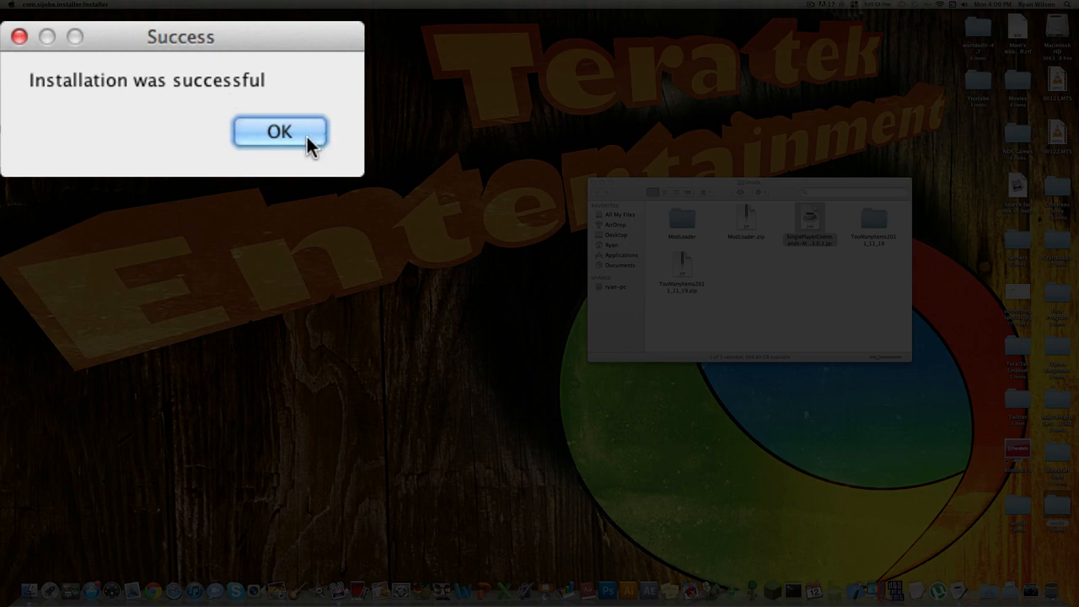
left_click(280, 132)
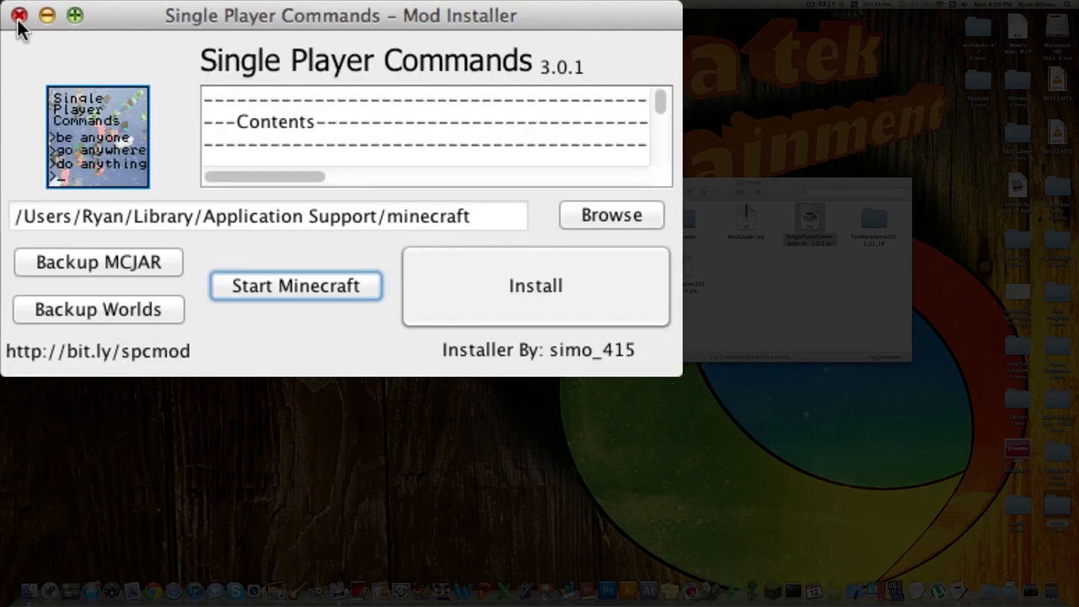
Start Minecraft from the installer and log in to reach the title menu.
left_click(18, 15)
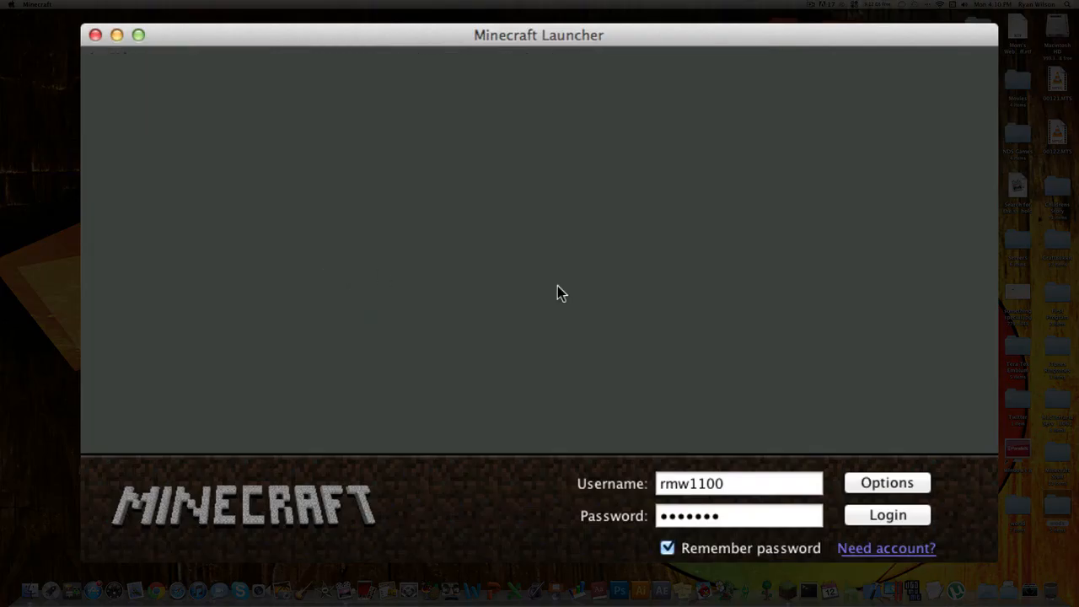
left_click(887, 514)
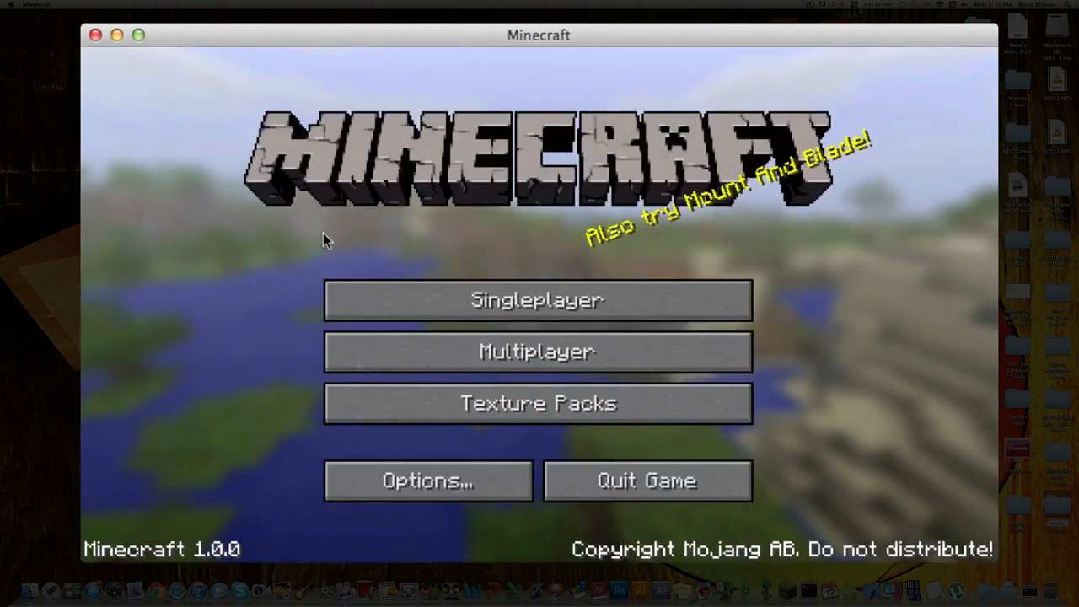
Load the singleplayer world Mah Special World, pause it, then resume playing.
left_click(536, 300)
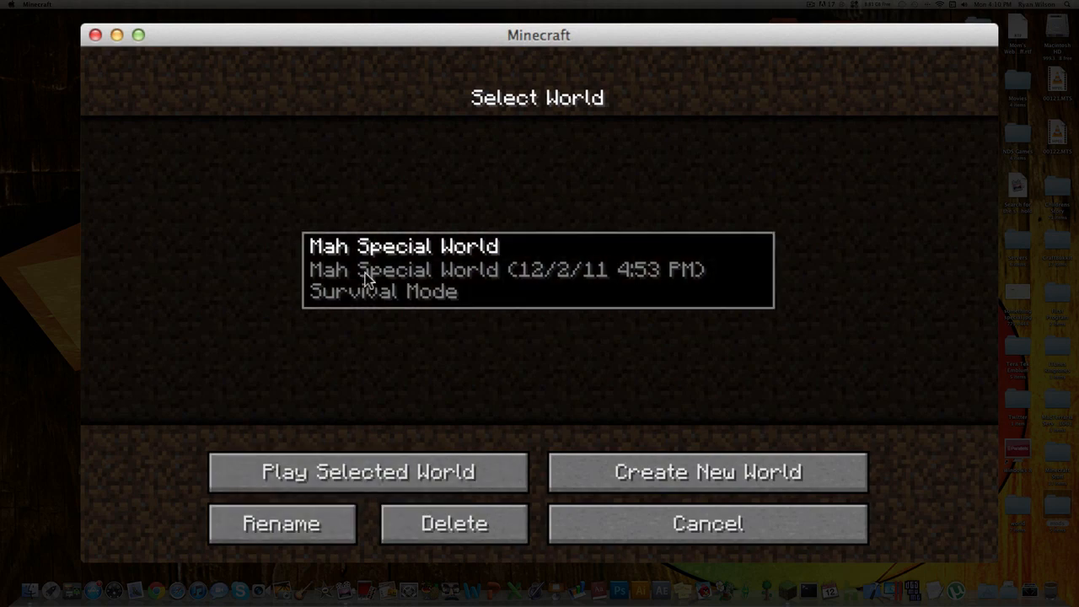
left_click(368, 472)
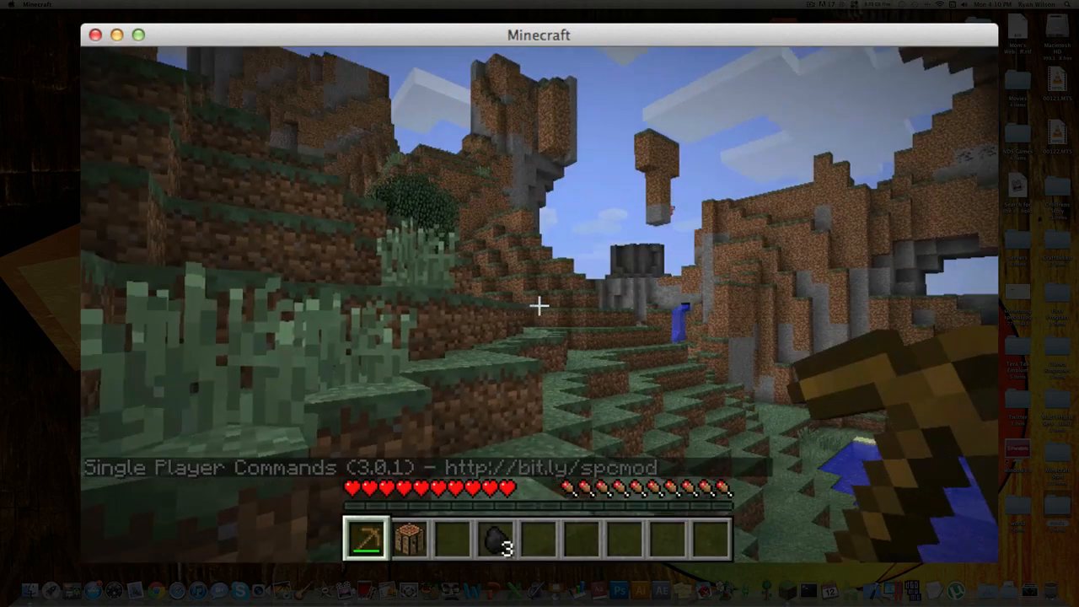
key("Escape")
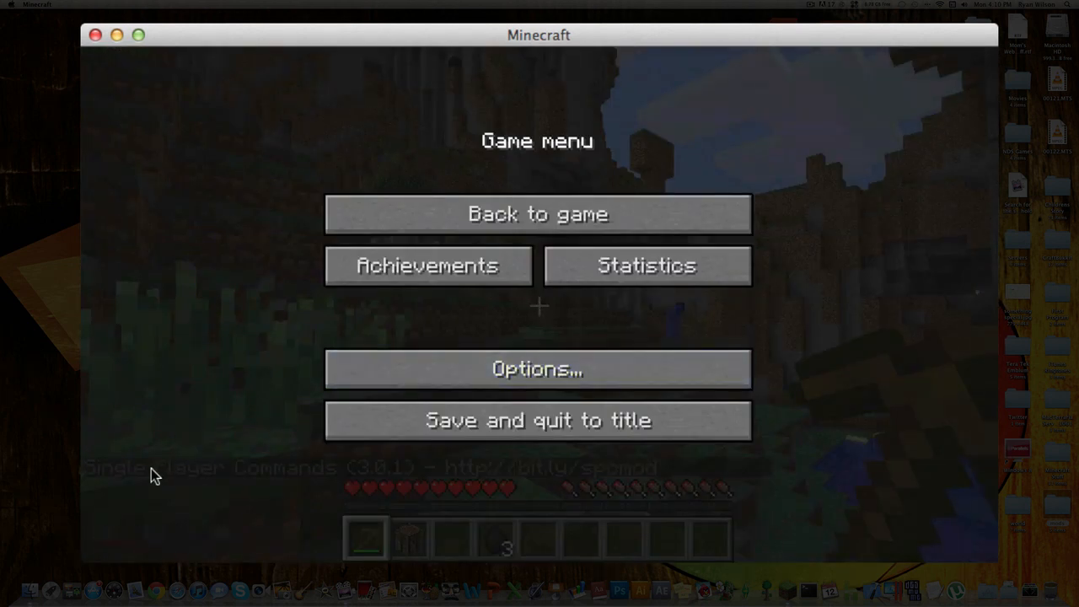
mouse_move(368, 489)
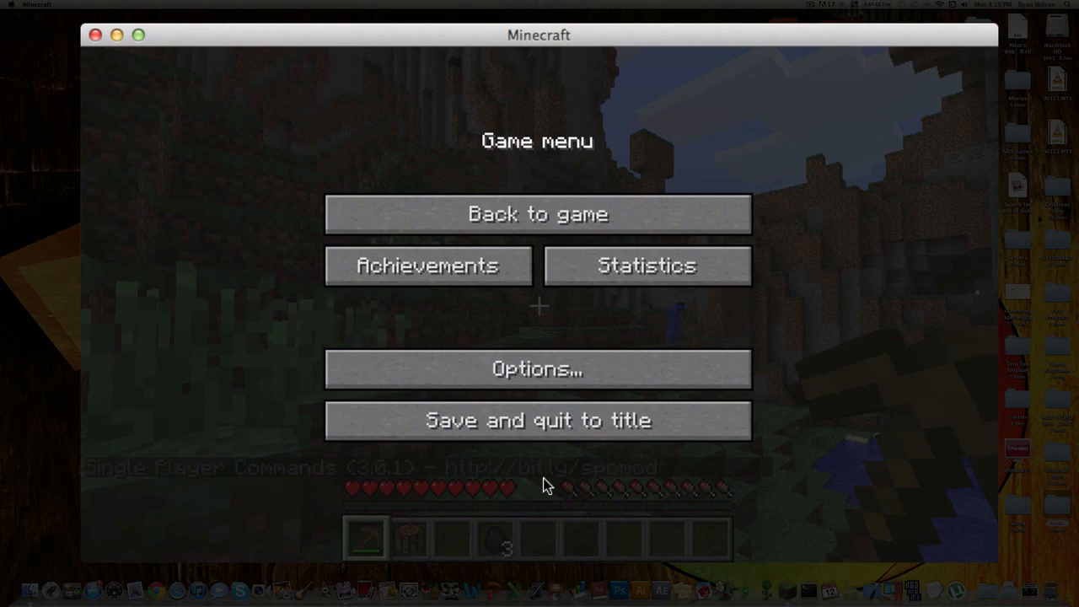
mouse_move(519, 206)
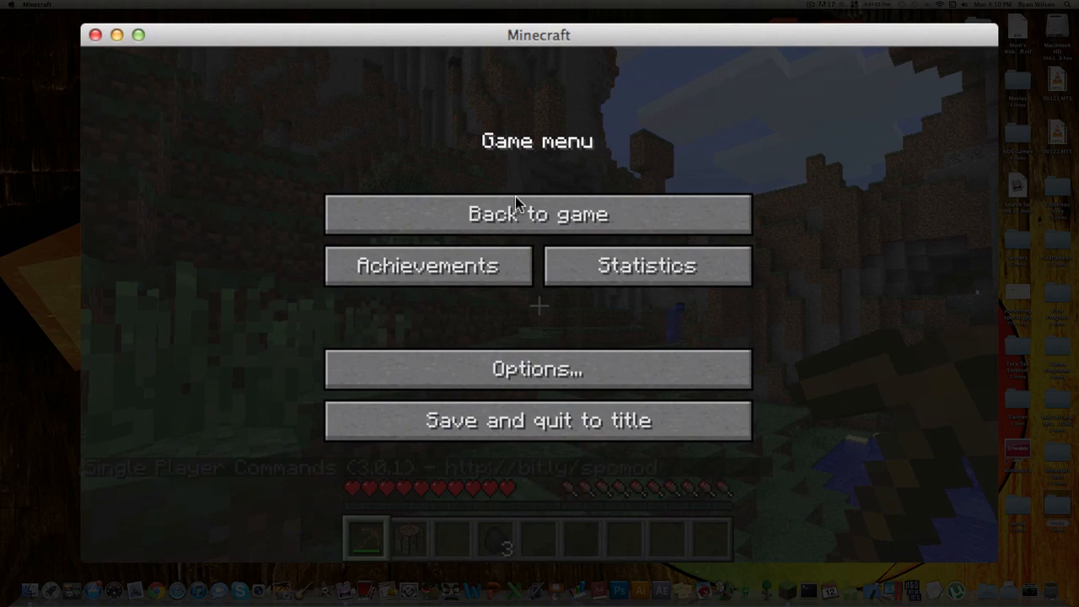
left_click(537, 213)
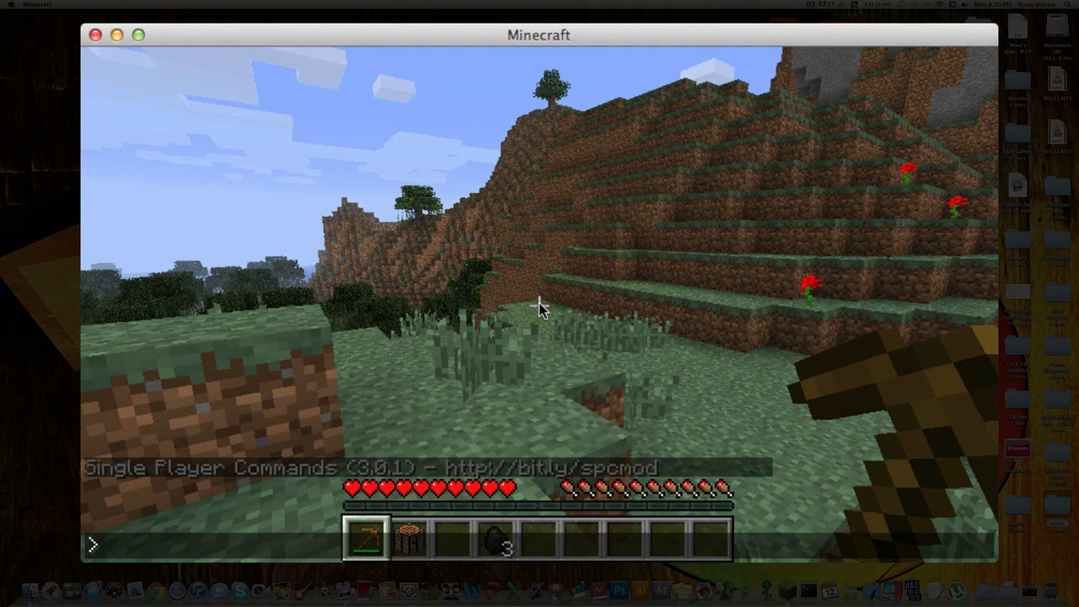
Run the fly command to toggle flying, then begin entering /help in chat.
type("fly")
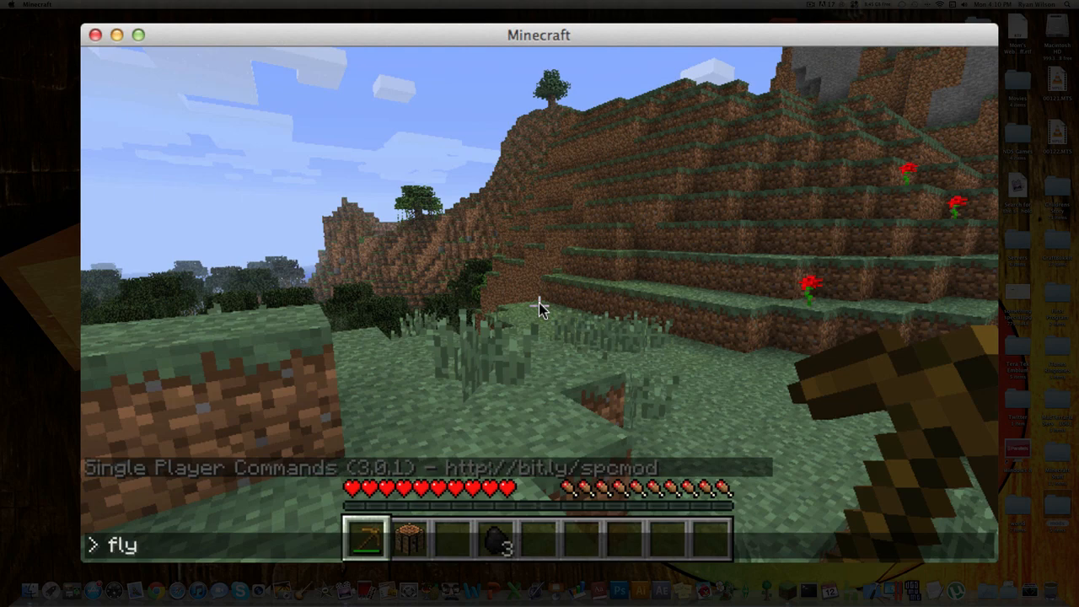
key("Return")
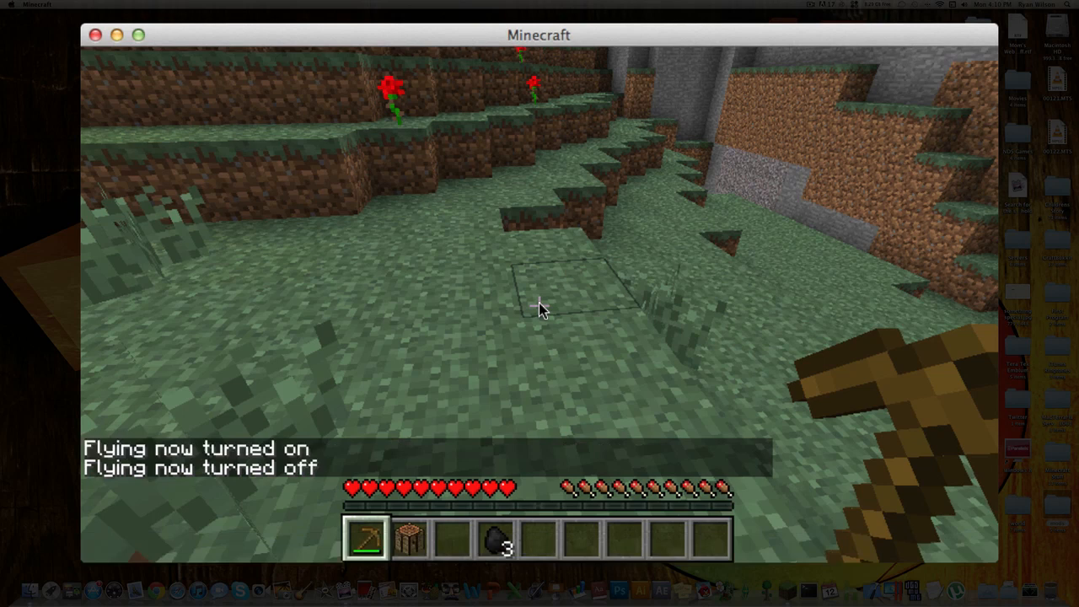
key("t")
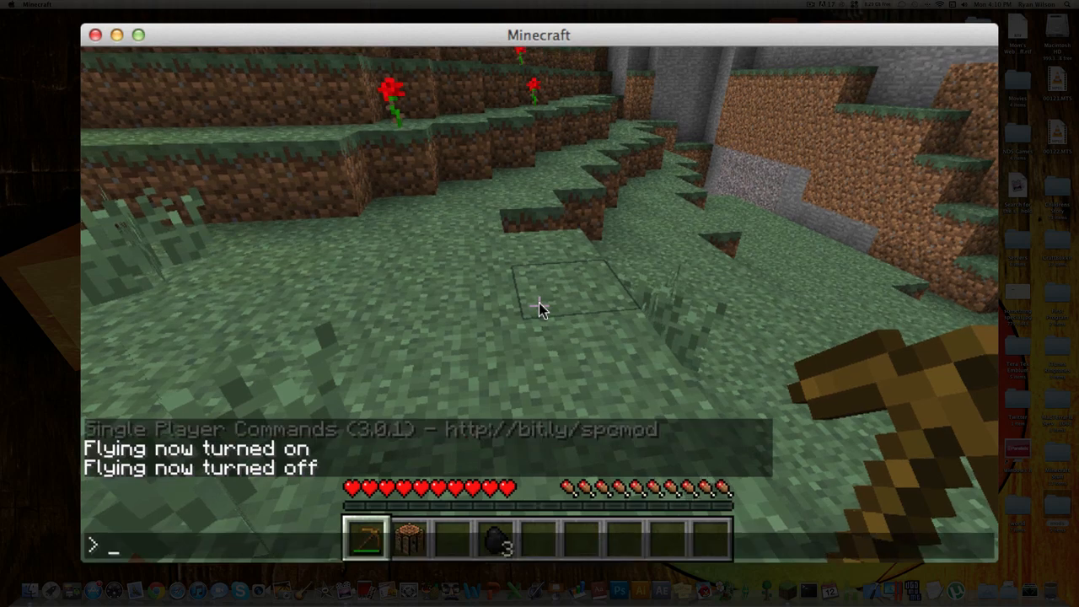
type("/")
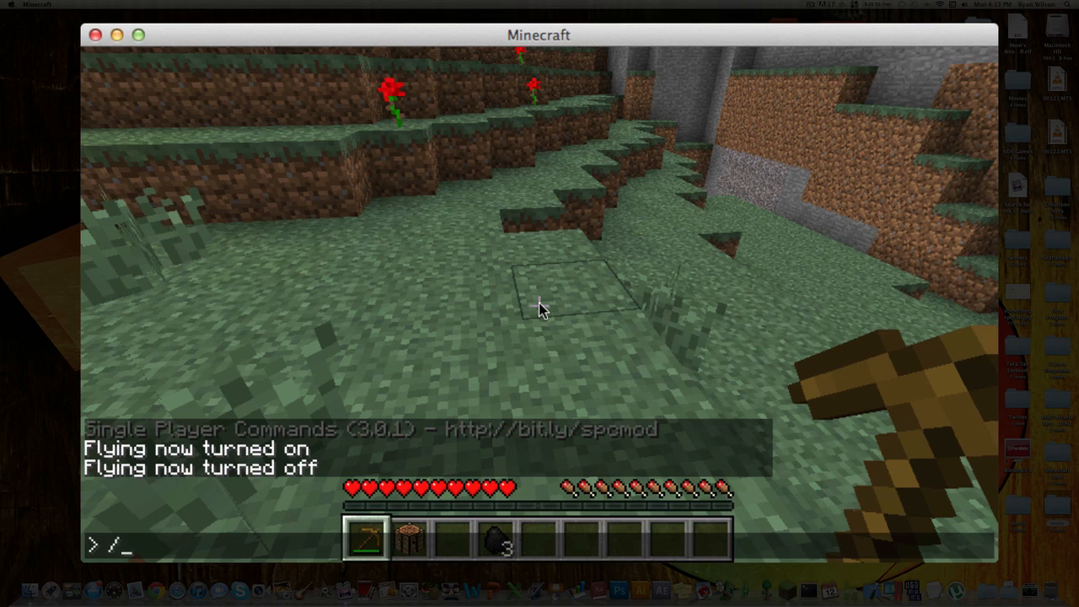
type("hel")
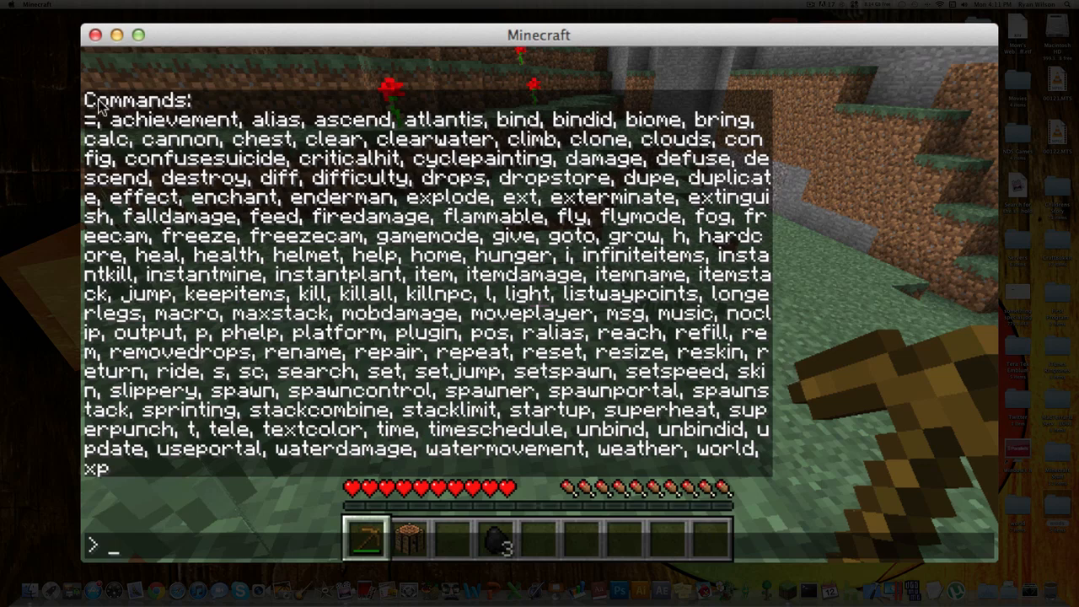
mouse_move(229, 482)
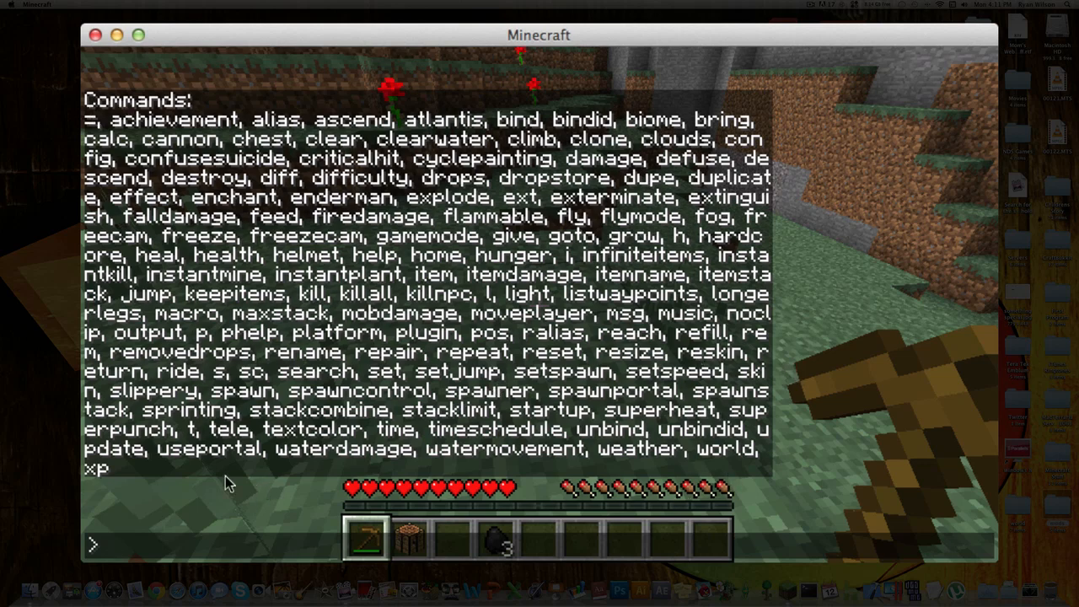
mouse_move(283, 328)
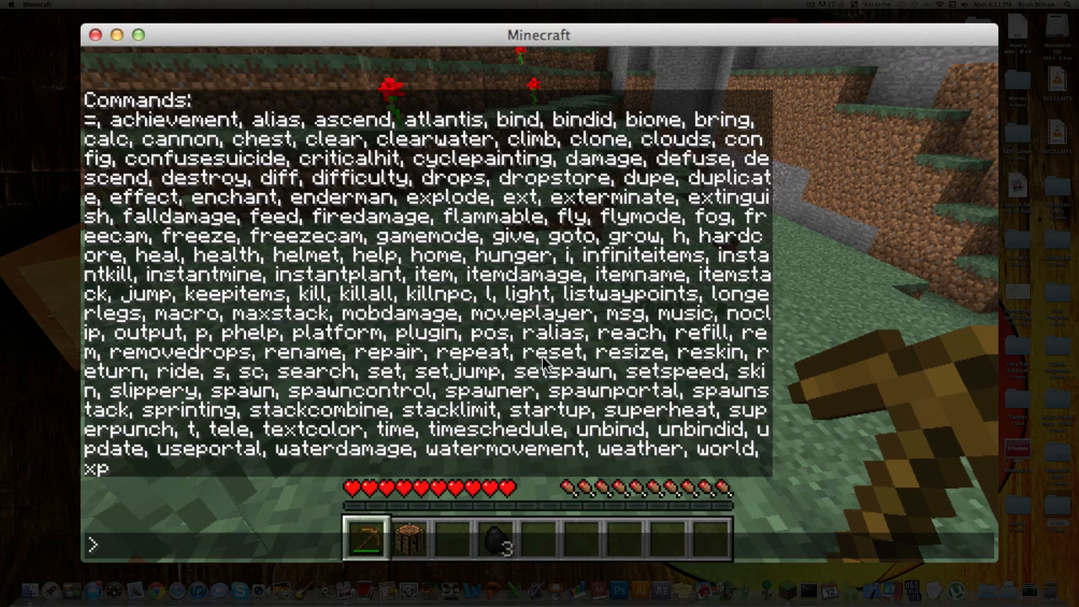
Keep the chat prompt active while the Single Player Commands help list is displayed.
left_click(114, 546)
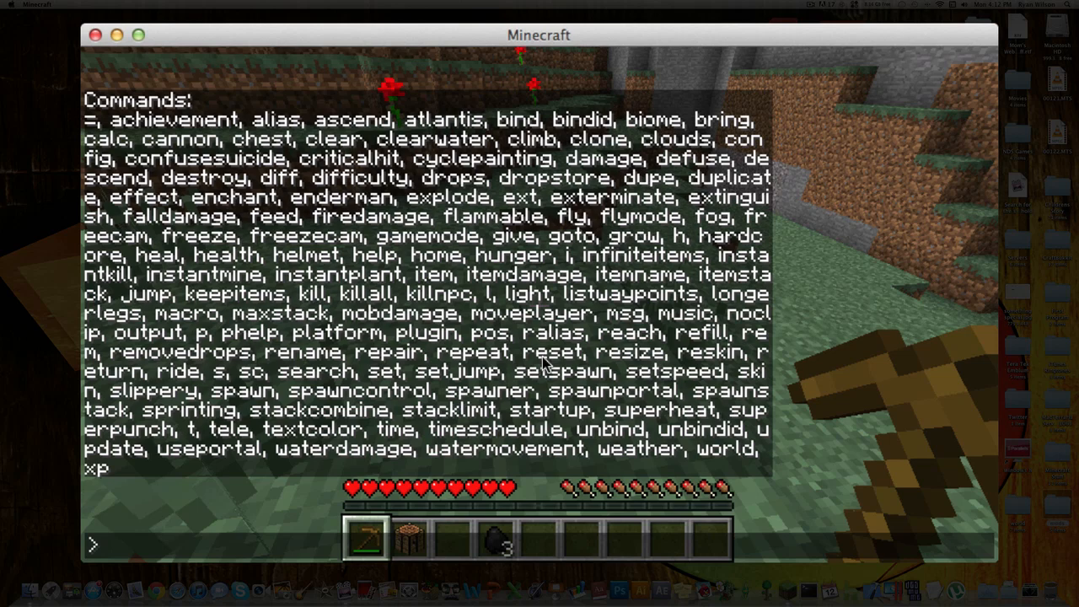
left_click(115, 546)
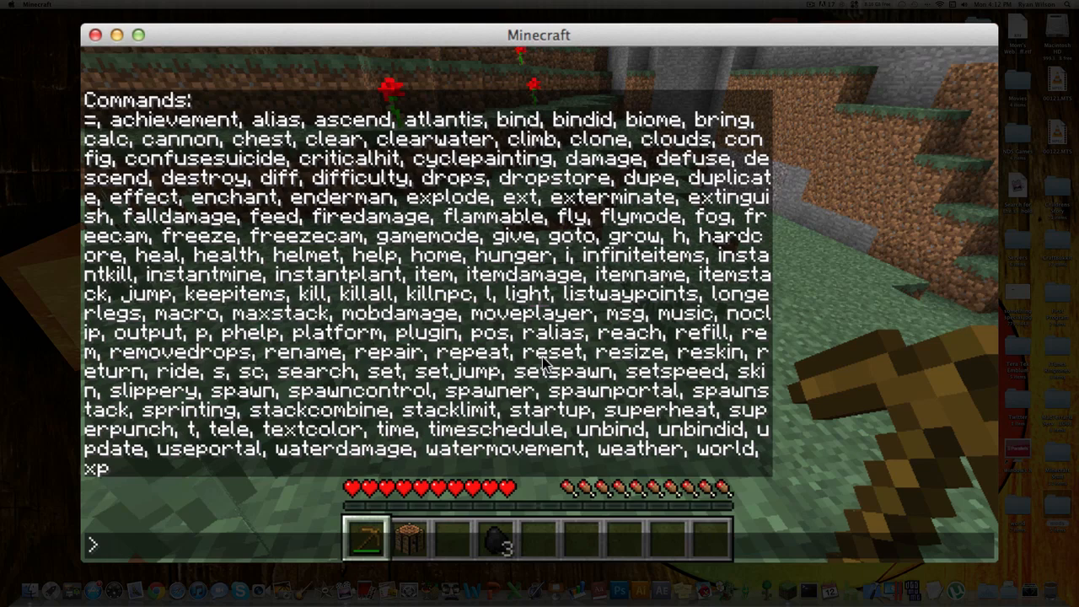
left_click(114, 543)
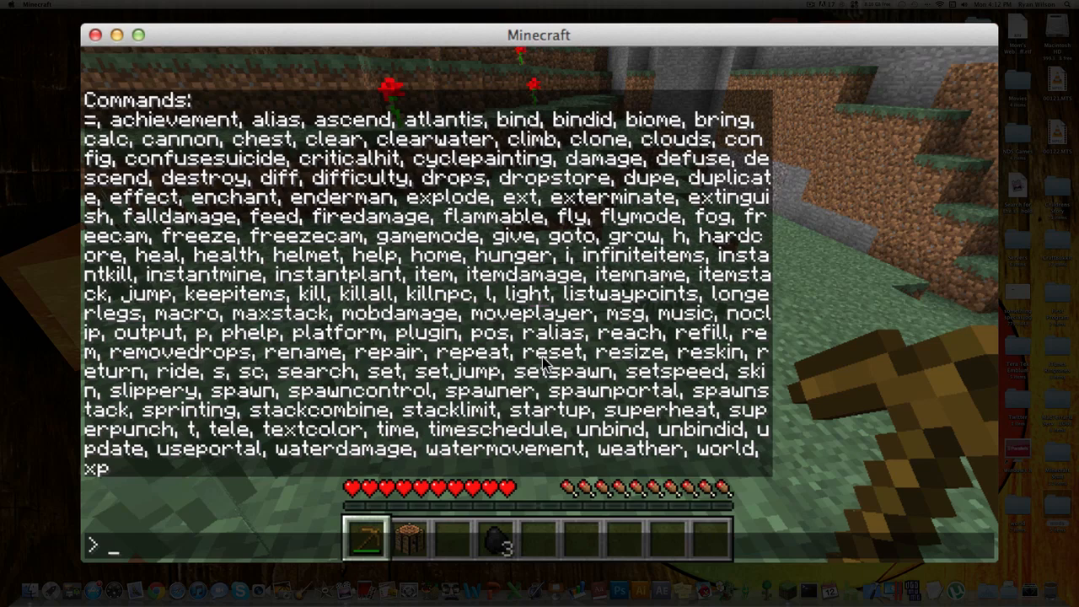